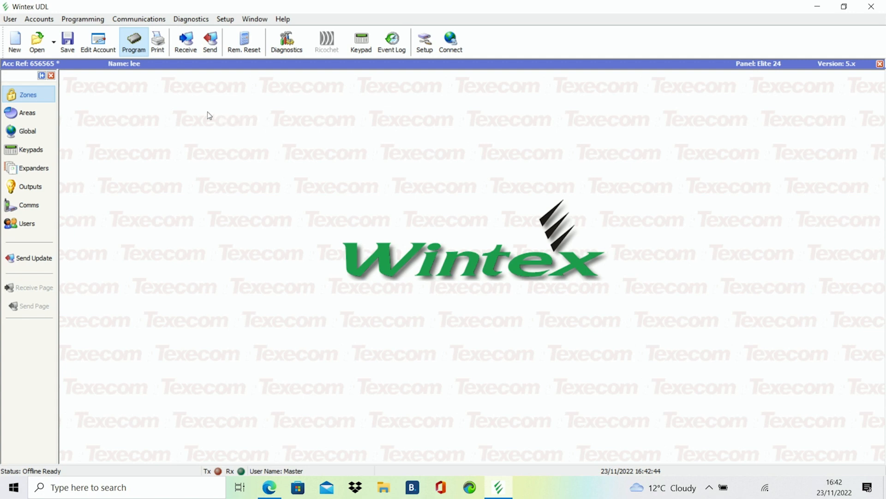
{"action": "mouse_move", "coordinate": [54, 96]}
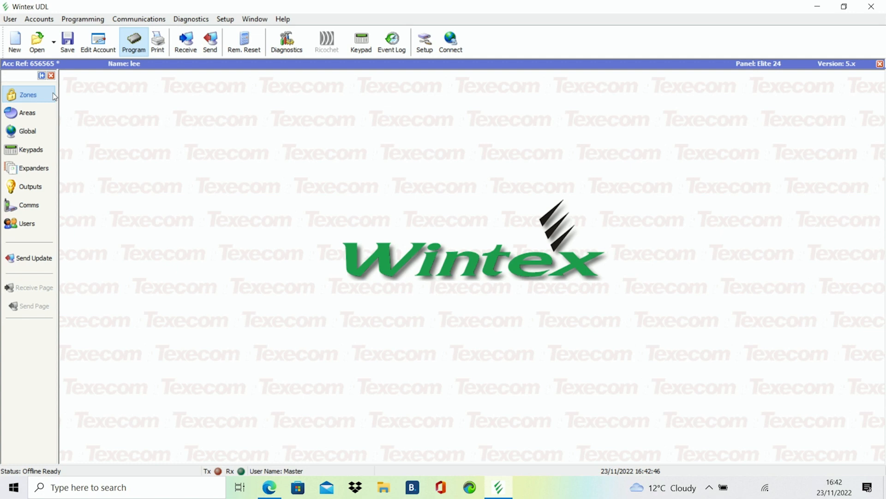
{"action": "mouse_move", "coordinate": [40, 97]}
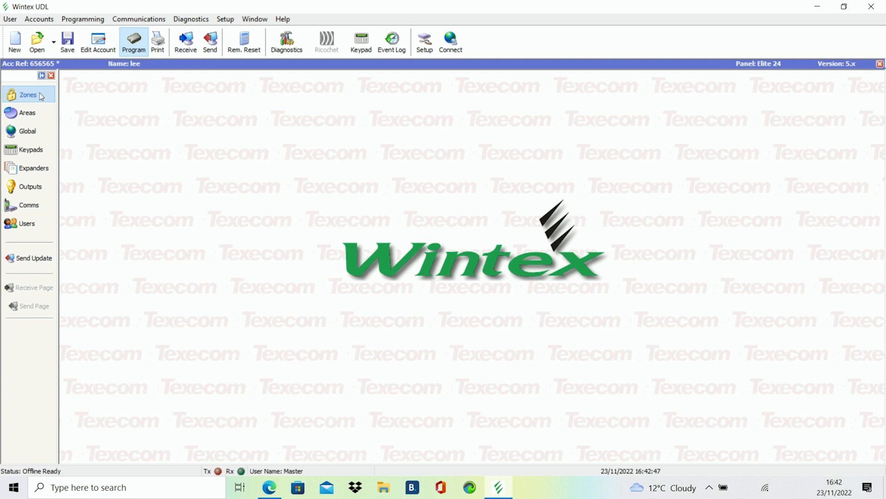
In Zones and Attributes, set zone 001 to Entry/Exit 1 with zone text Front Door.
{"action": "left_click", "coordinate": [27, 95]}
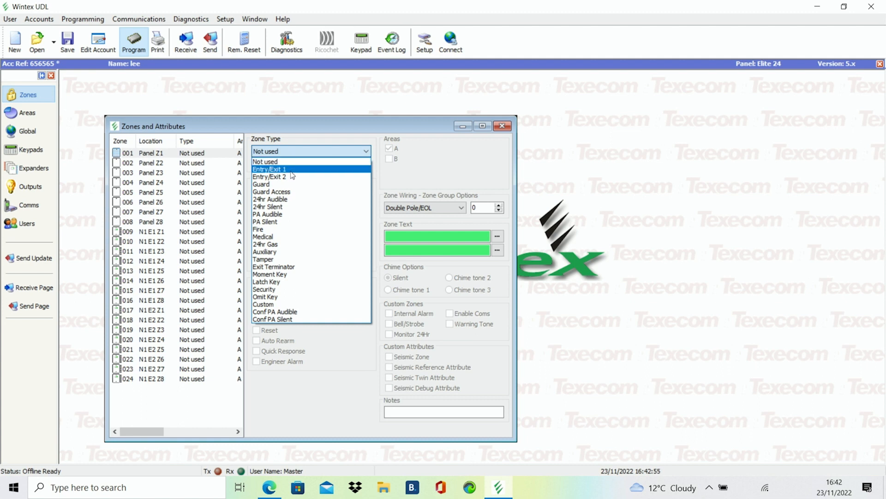
{"action": "left_click", "coordinate": [271, 169]}
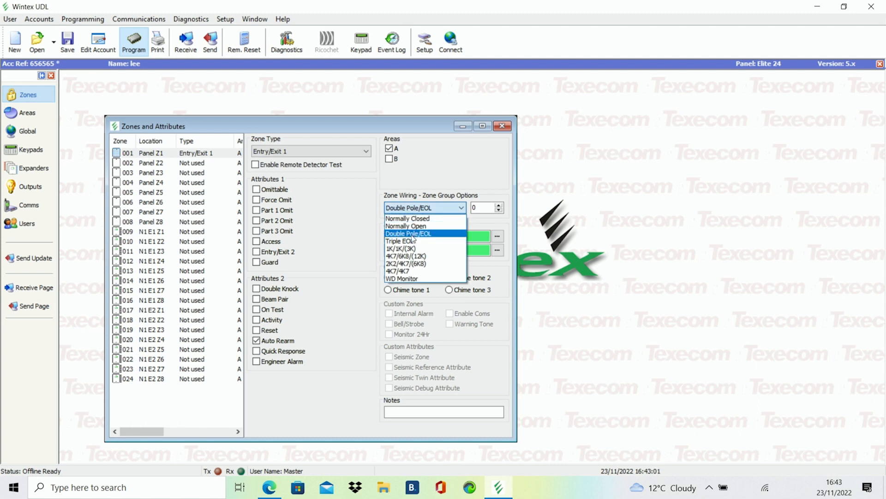
{"action": "left_click", "coordinate": [409, 233]}
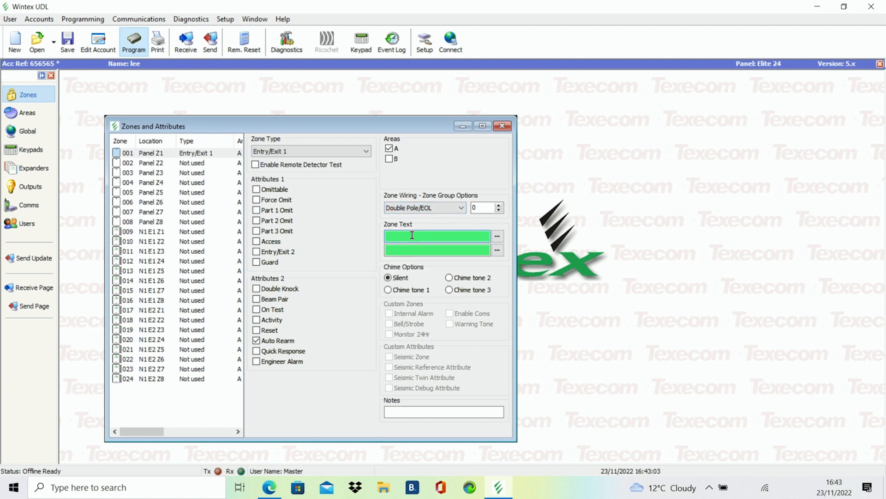
{"action": "type", "text": "Front D"}
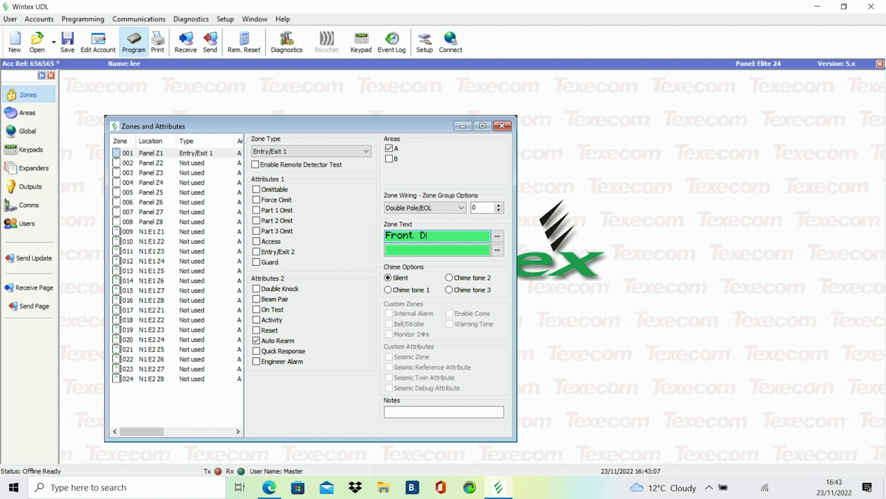
{"action": "type", "text": "oor"}
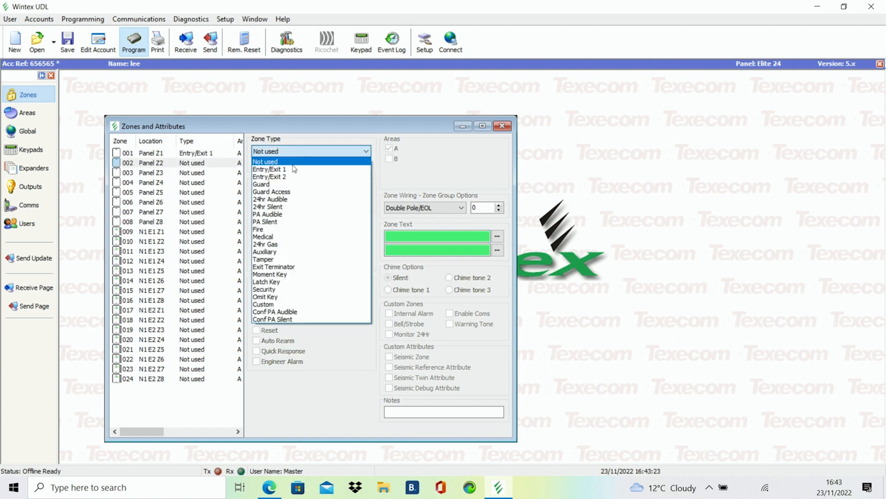
Set zone 002 to Guard Access with zone text Hallway.
{"action": "left_click", "coordinate": [271, 192]}
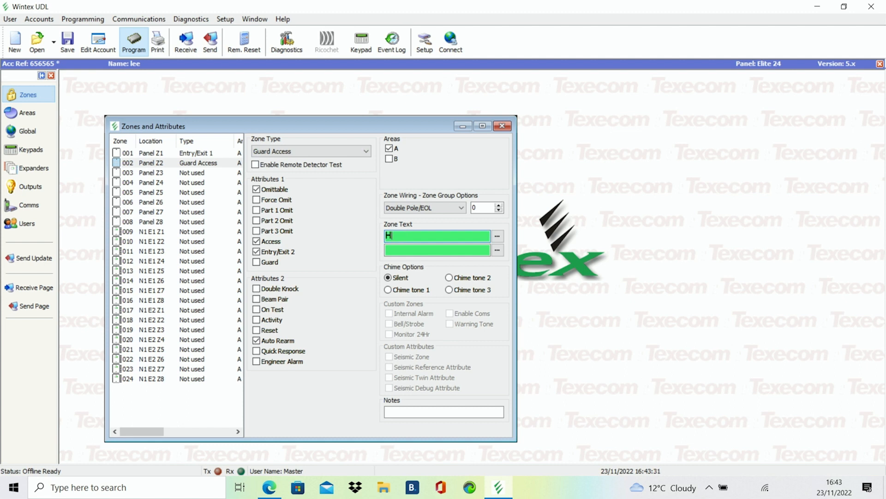
{"action": "type", "text": "allway"}
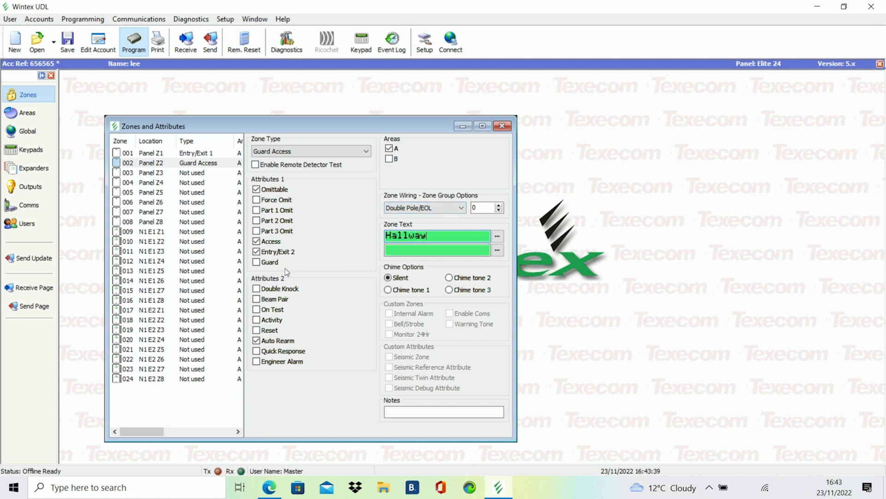
{"action": "left_click", "coordinate": [366, 151]}
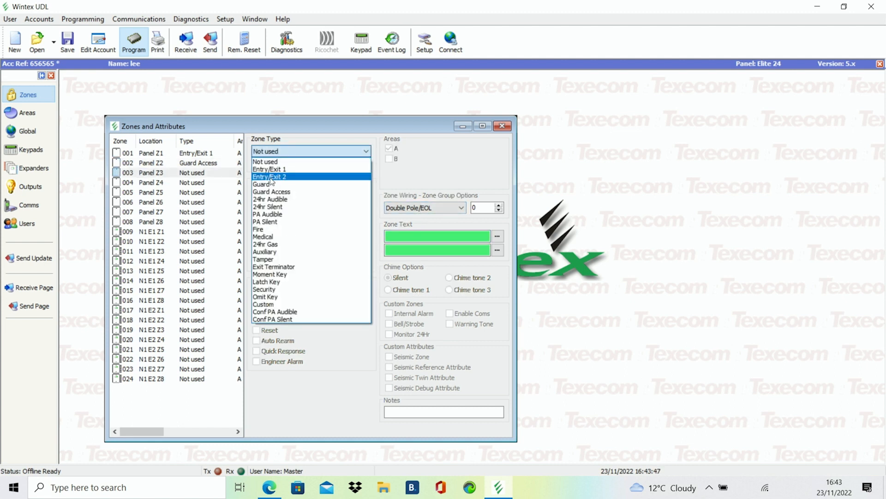
Set zone 003 to Guard with zone text lounge and select zone 004.
{"action": "left_click", "coordinate": [261, 184]}
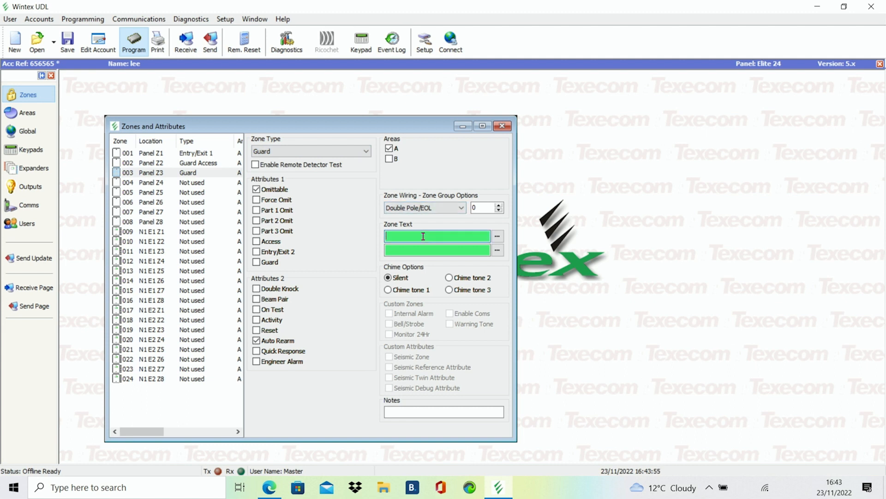
{"action": "type", "text": "lounge"}
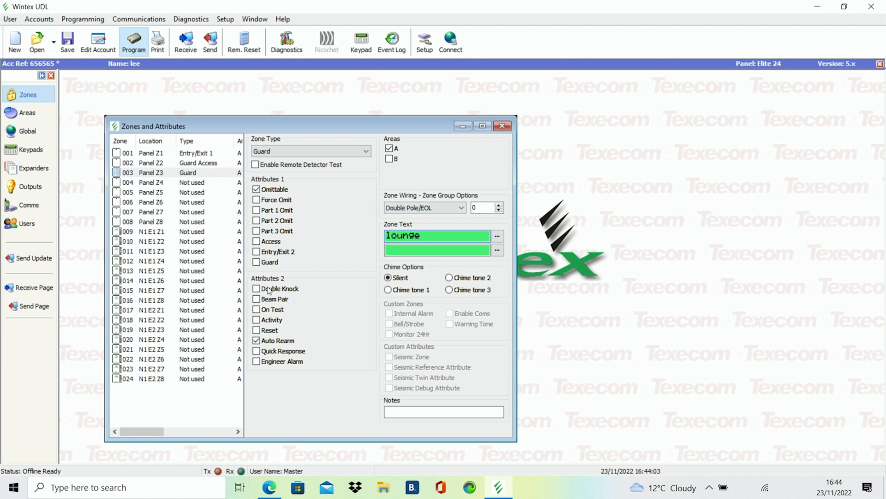
{"action": "left_click", "coordinate": [158, 182]}
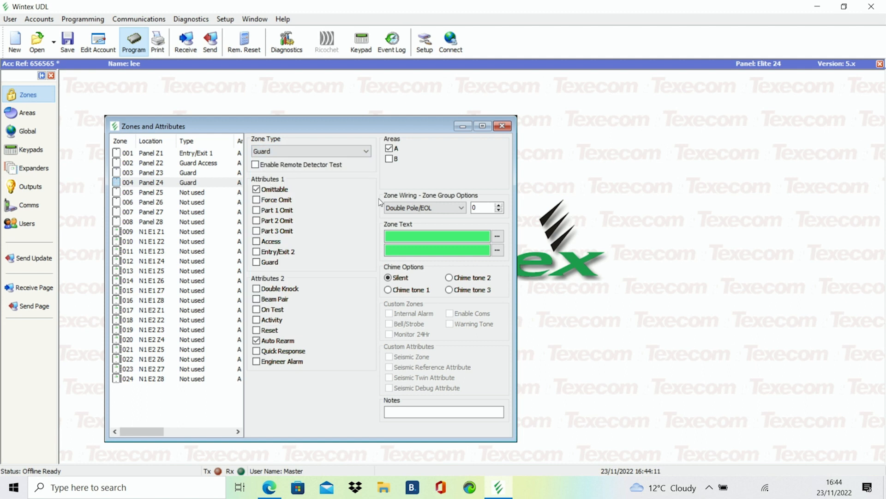